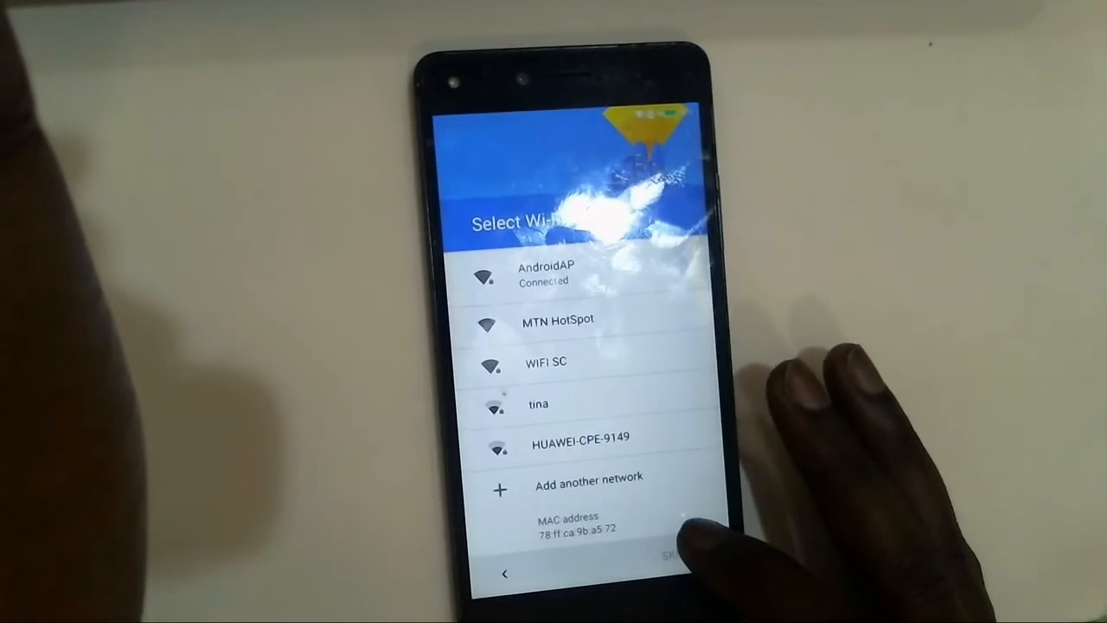
# Continue setup from the Select Wi-Fi screen with AndroidAP connected
pyautogui.click(546, 274)
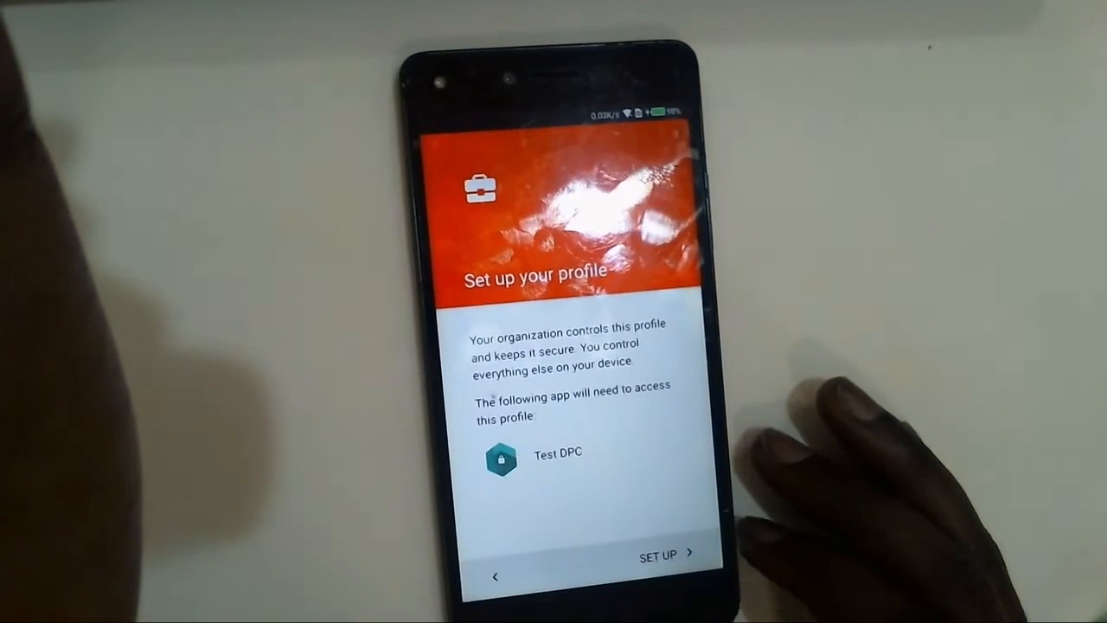
# Start the Test DPC work profile setup, bringing up the administrator monitoring notice
pyautogui.click(661, 551)
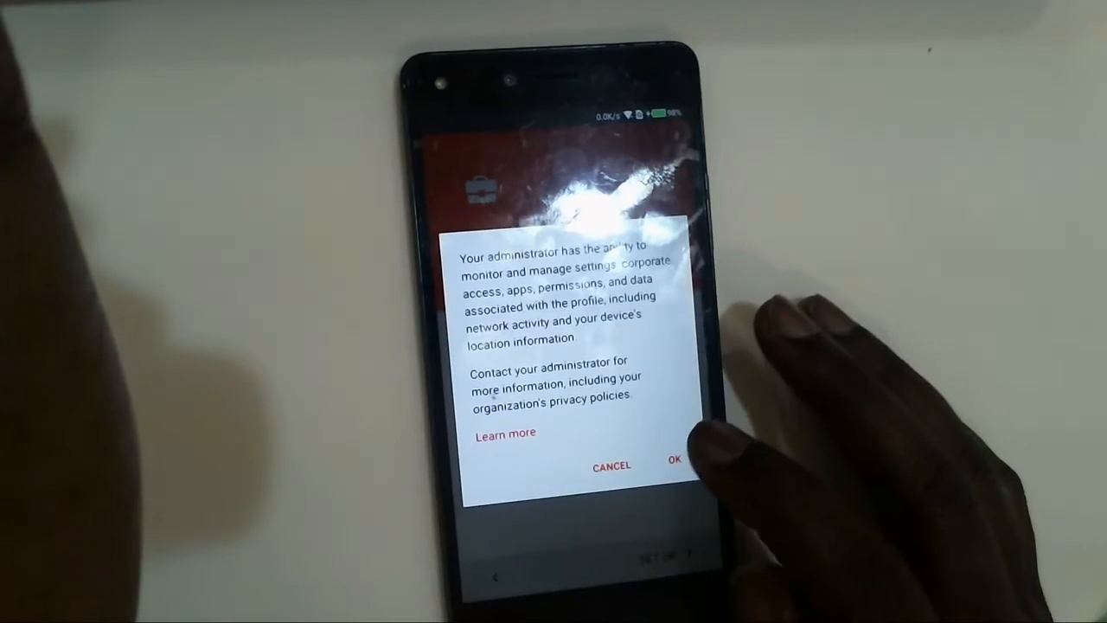